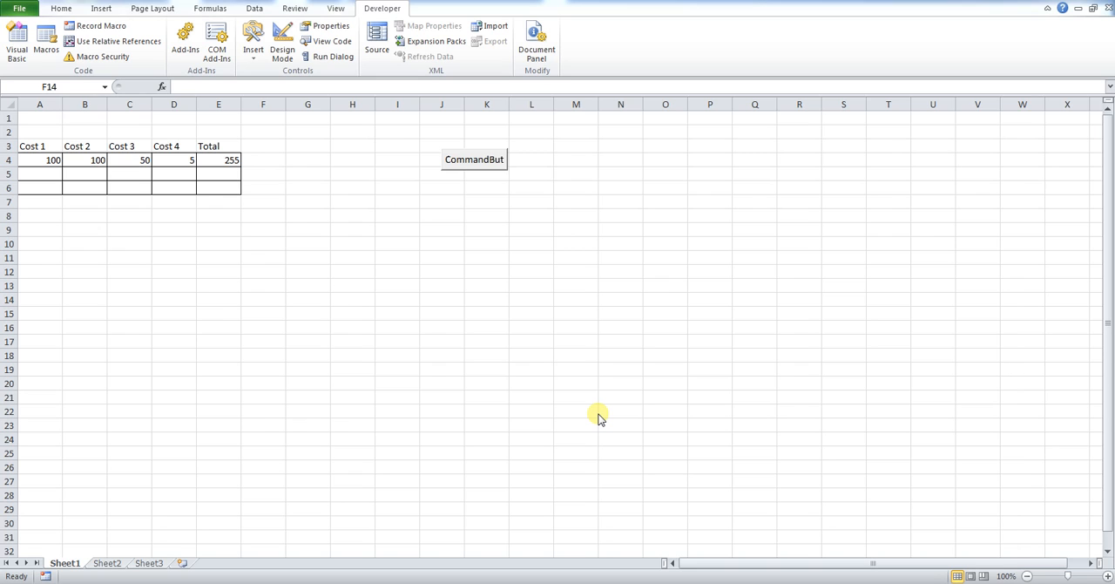
{"action": "mouse_move", "coordinate": [131, 216]}
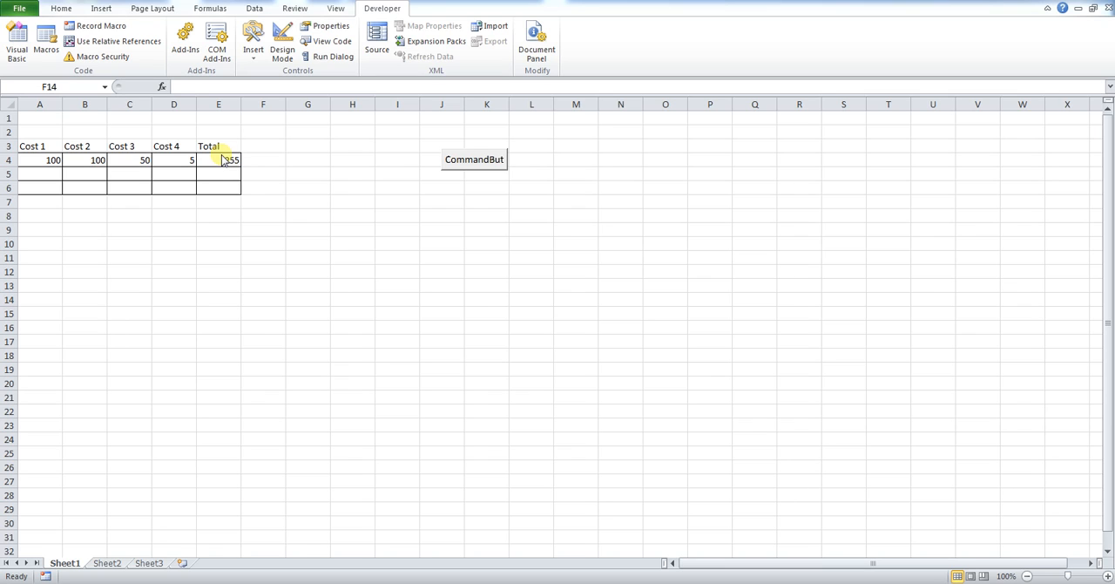
Check the E4 total formula, run the macro to insert a new row, and enter 1s.
{"action": "left_click", "coordinate": [262, 300]}
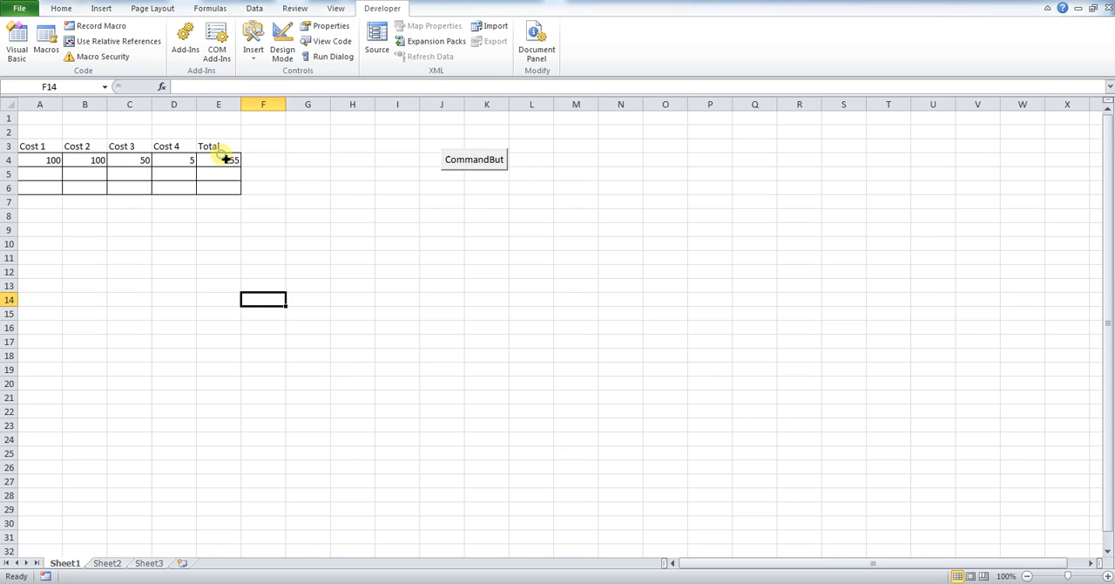
{"action": "left_click", "coordinate": [218, 159]}
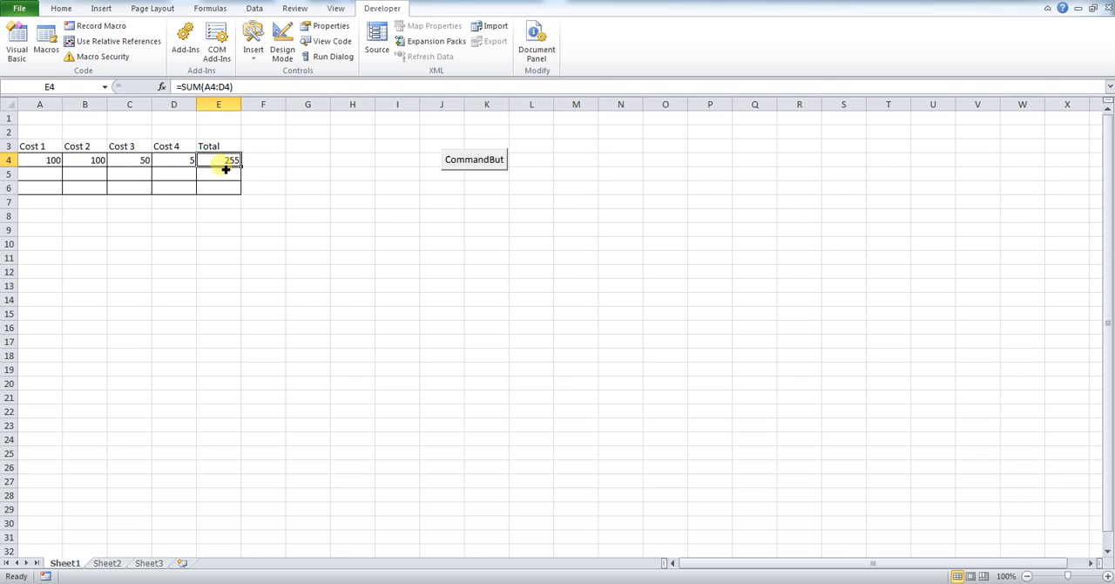
{"action": "mouse_move", "coordinate": [181, 154]}
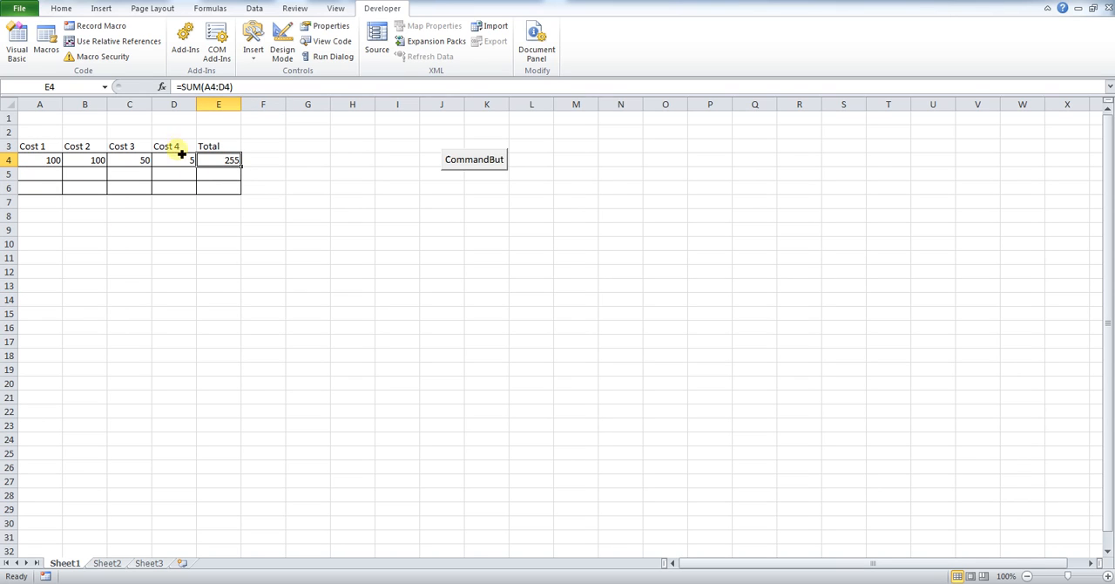
{"action": "mouse_move", "coordinate": [184, 209]}
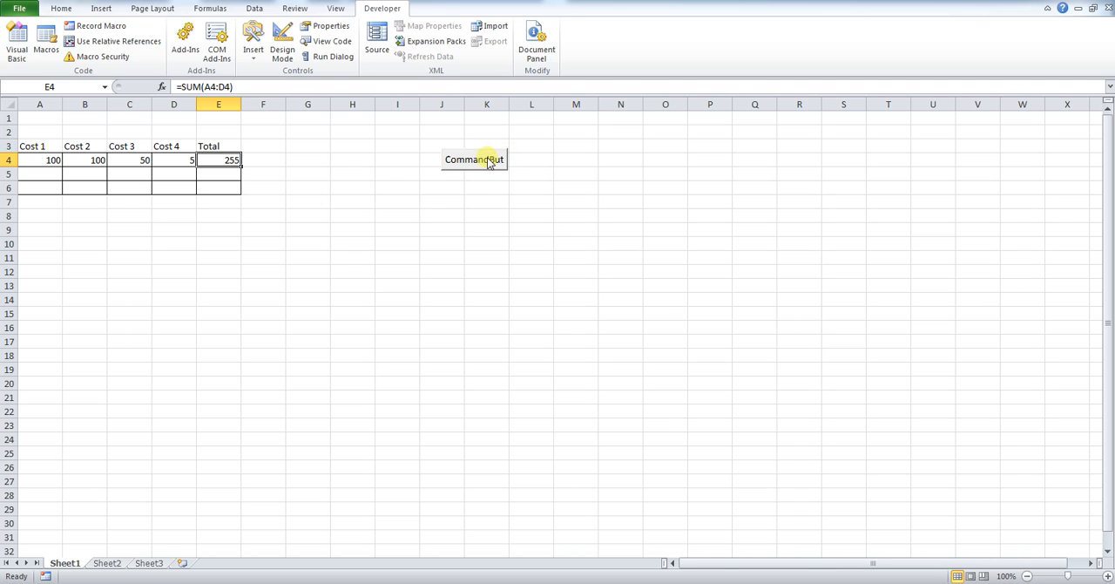
{"action": "left_click", "coordinate": [474, 159]}
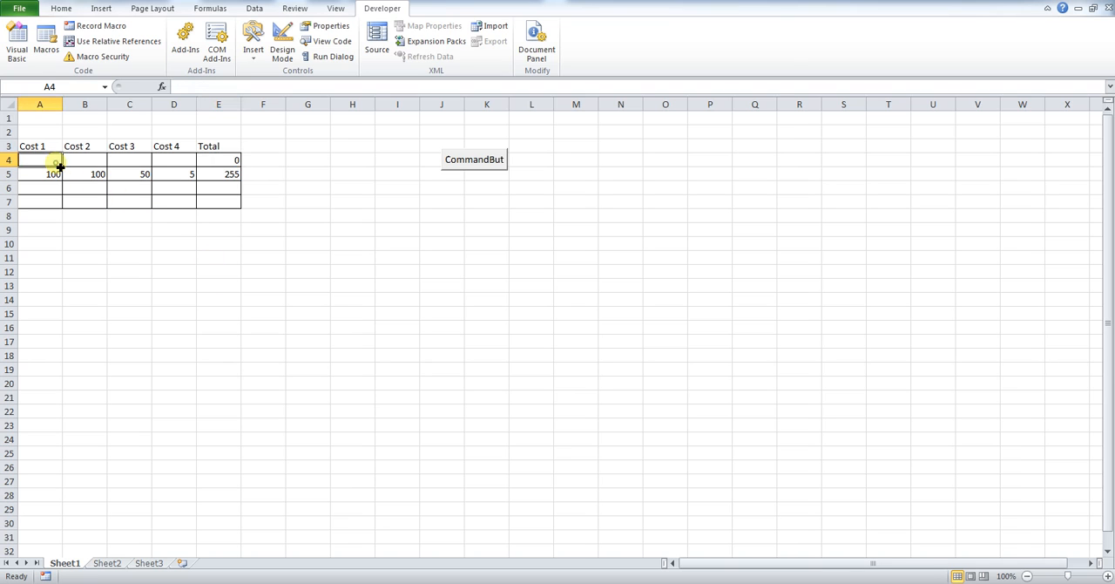
{"action": "type", "text": "1"}
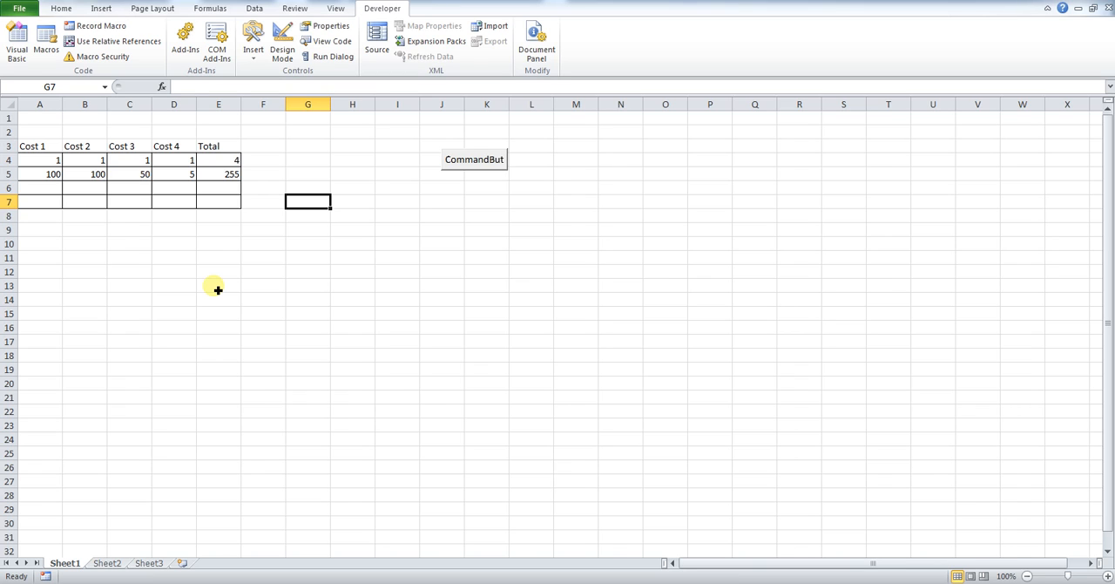
{"action": "mouse_move", "coordinate": [302, 95]}
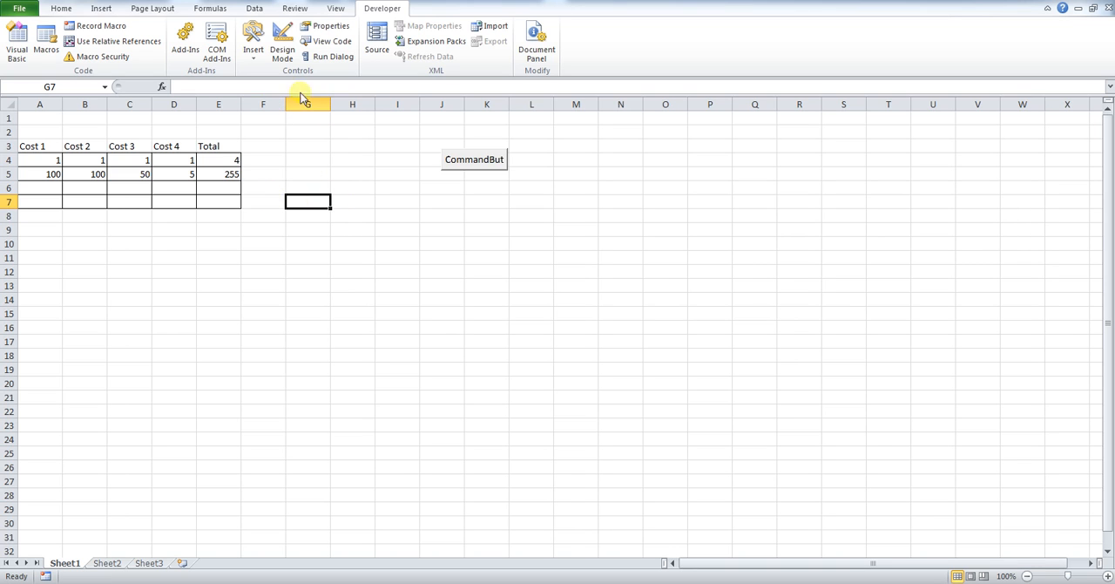
Enable Design Mode and open CommandButton1's VBA code.
{"action": "left_click", "coordinate": [282, 41]}
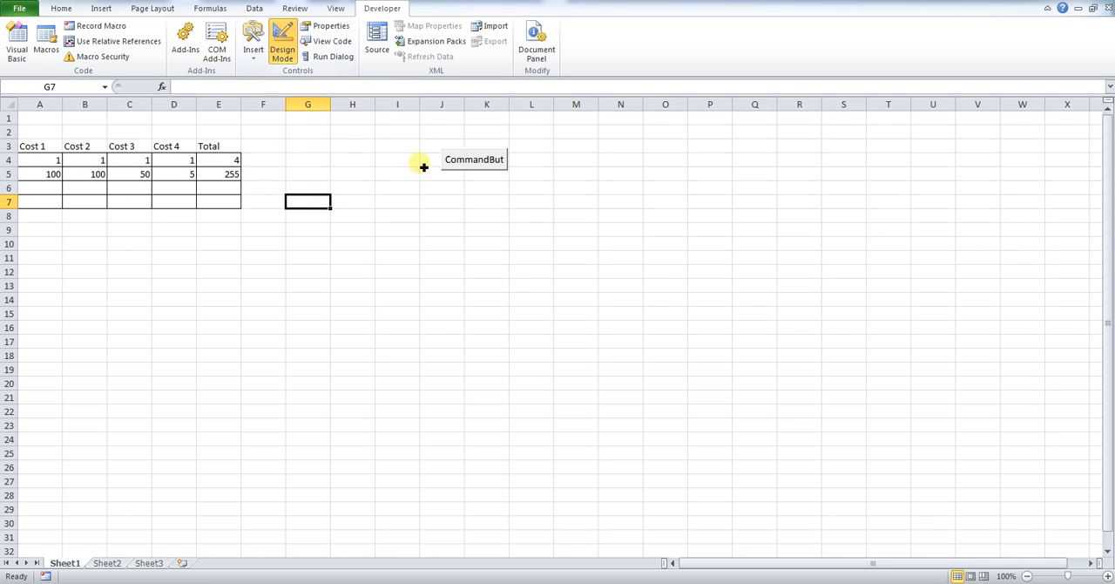
{"action": "double_click", "coordinate": [473, 158]}
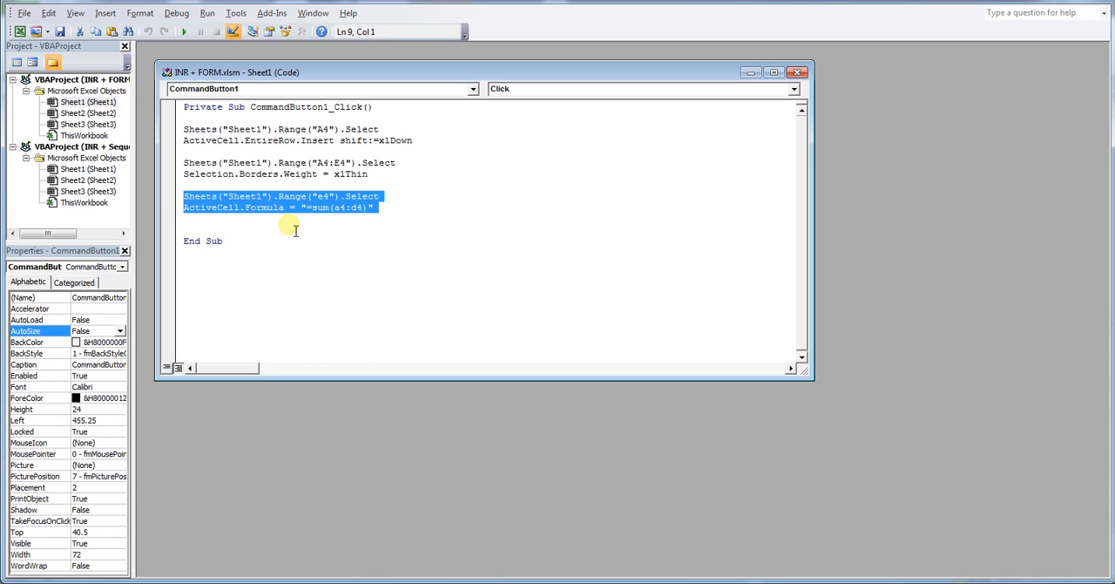
{"action": "mouse_move", "coordinate": [418, 222]}
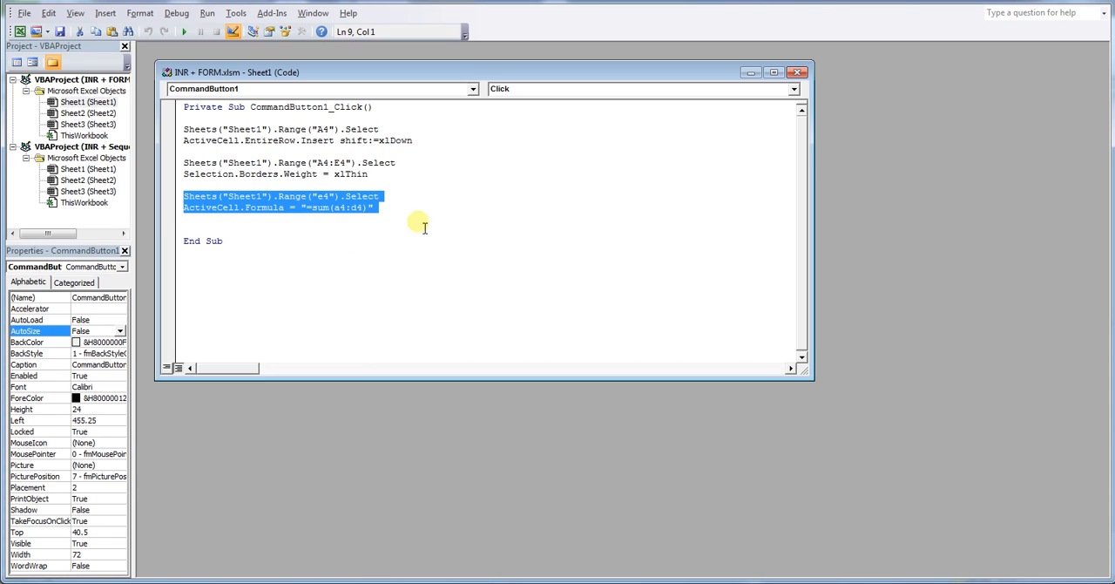
{"action": "mouse_move", "coordinate": [390, 207]}
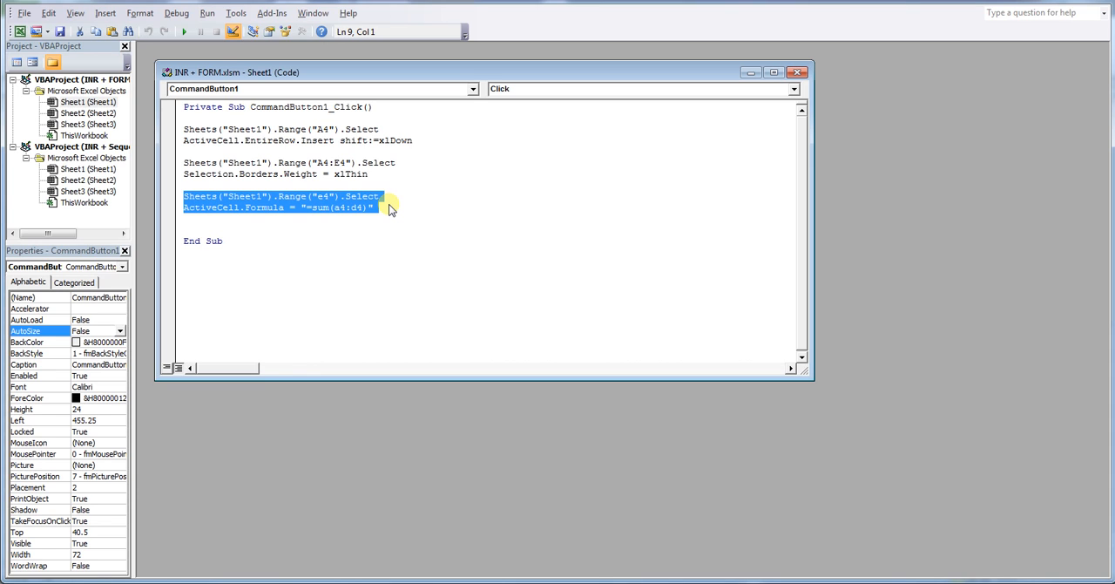
{"action": "mouse_move", "coordinate": [376, 141]}
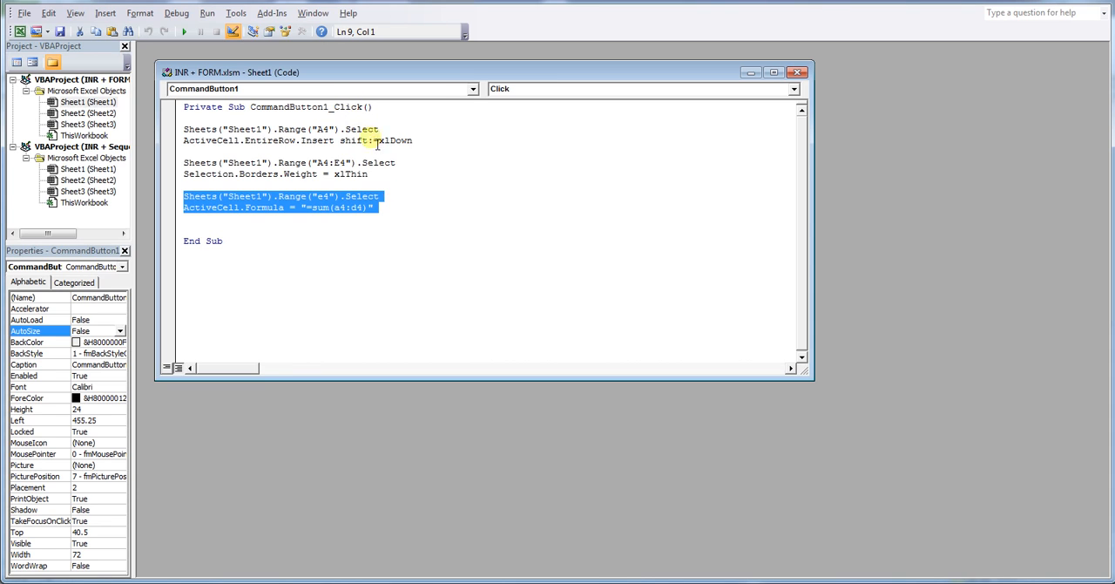
{"action": "mouse_move", "coordinate": [390, 215]}
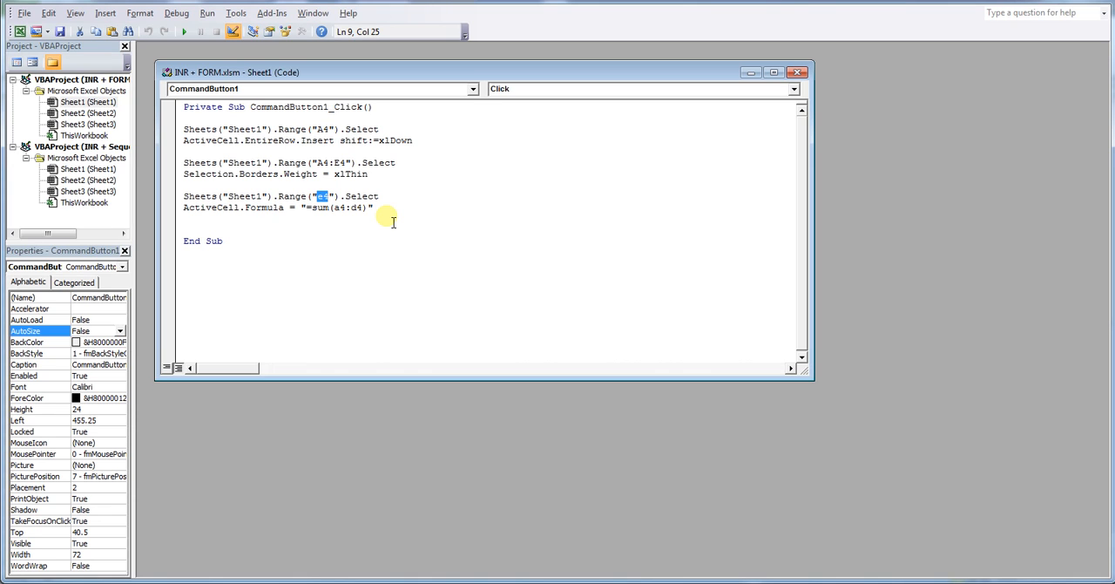
{"action": "mouse_move", "coordinate": [390, 216]}
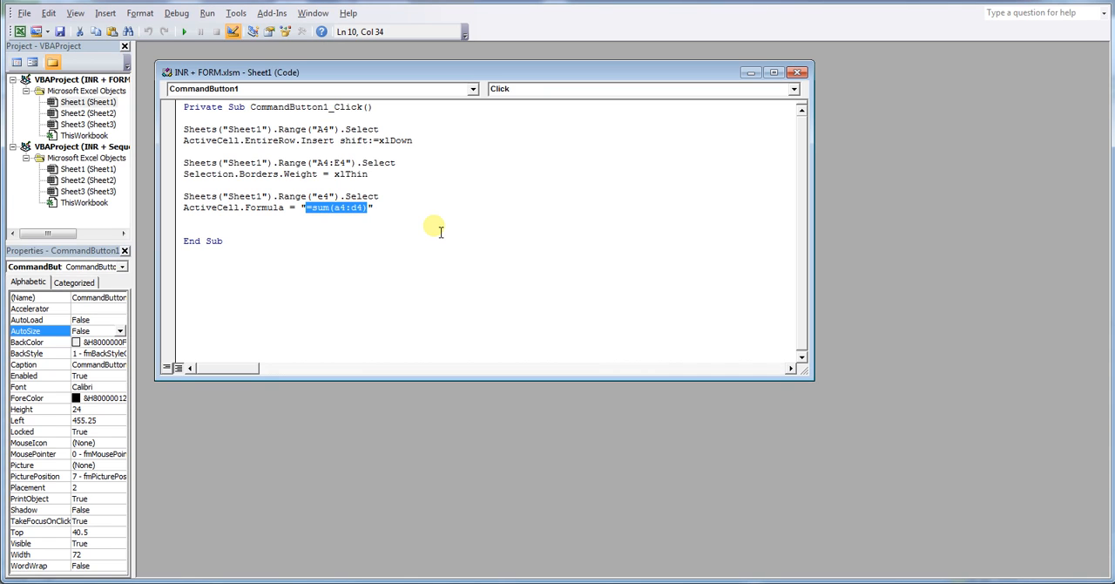
{"action": "mouse_move", "coordinate": [393, 221]}
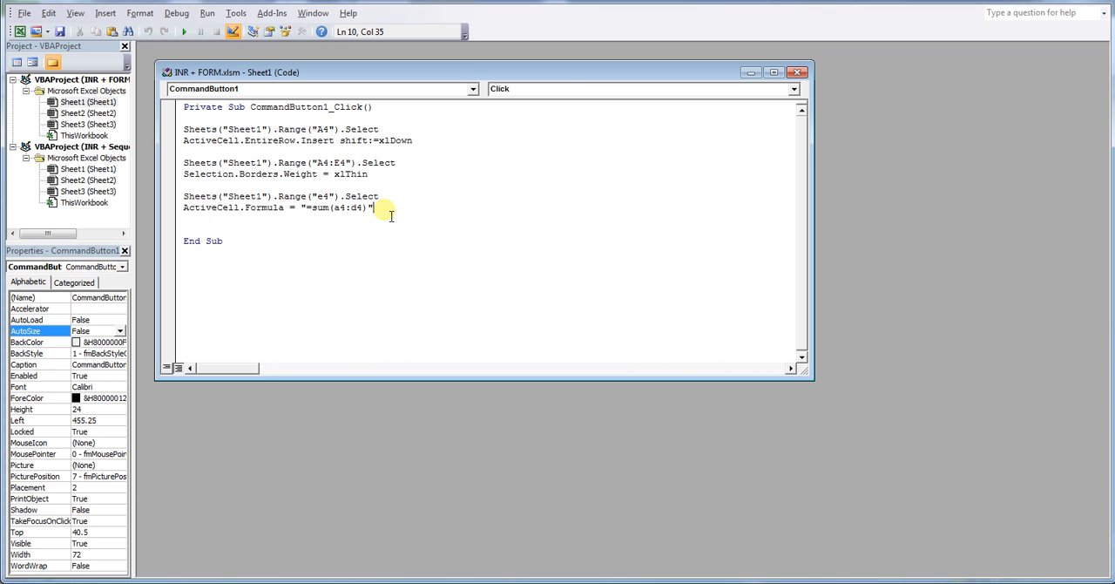
Copy the two E4 macro lines and adapt them to select D4 with formula =d2+d3.
{"action": "left_click_drag", "start_coordinate": [374, 207], "coordinate": [184, 195]}
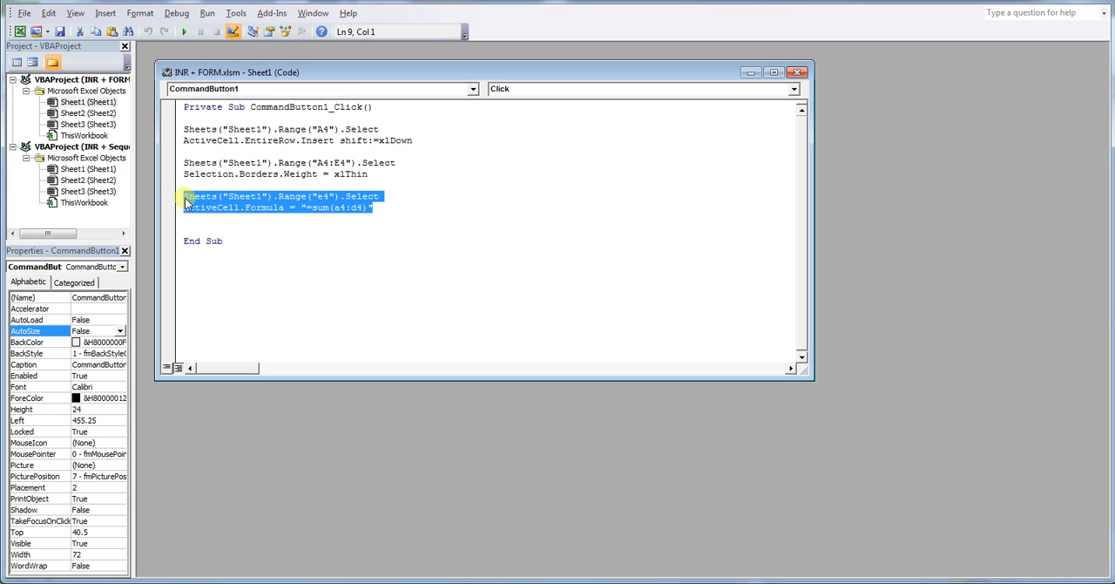
{"action": "mouse_move", "coordinate": [356, 242]}
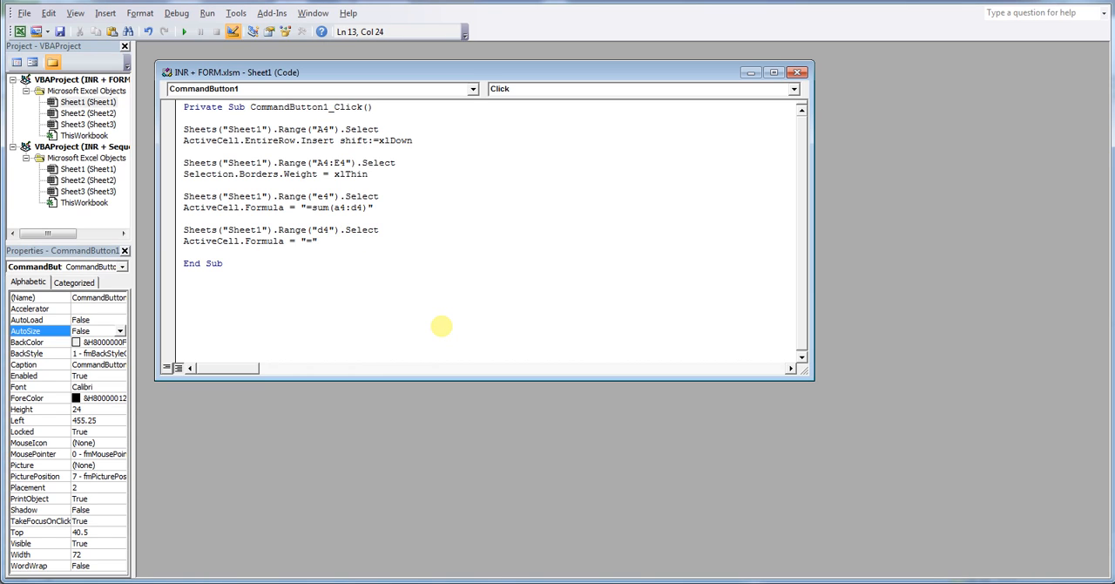
{"action": "type", "text": "d2+d3"}
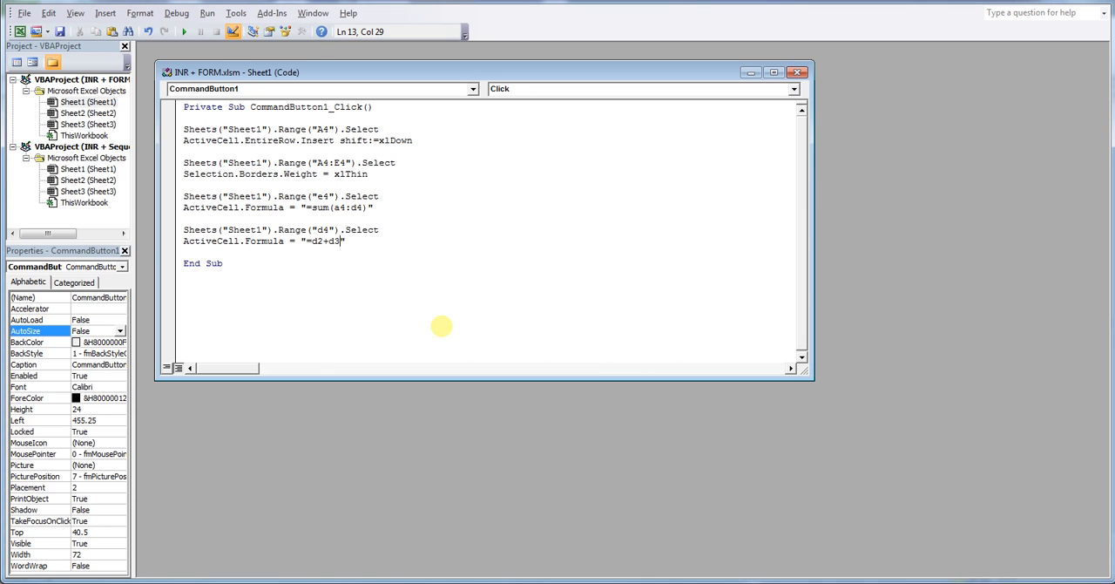
{"action": "mouse_move", "coordinate": [748, 218]}
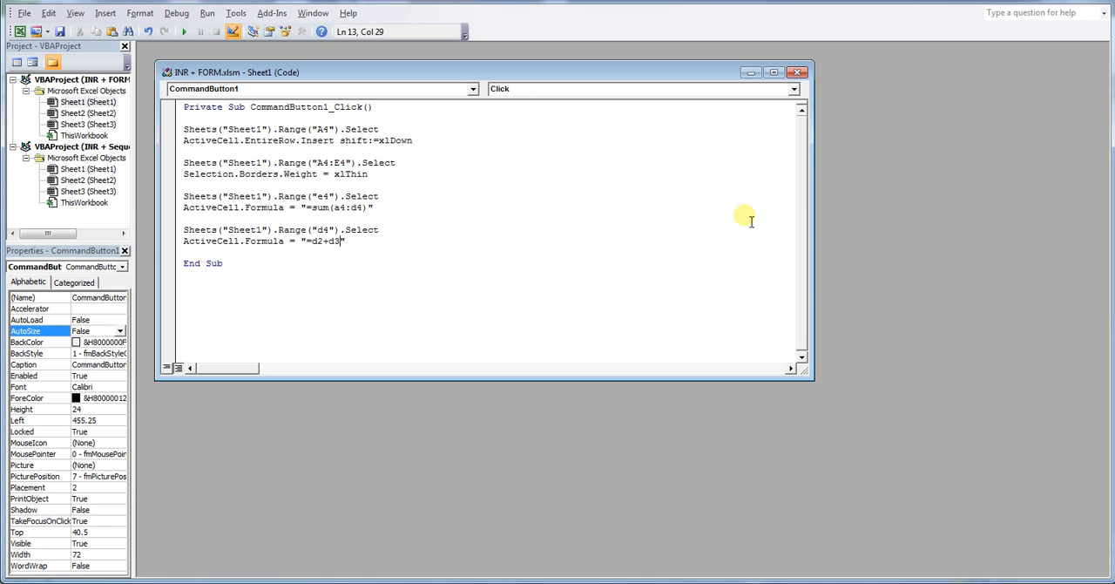